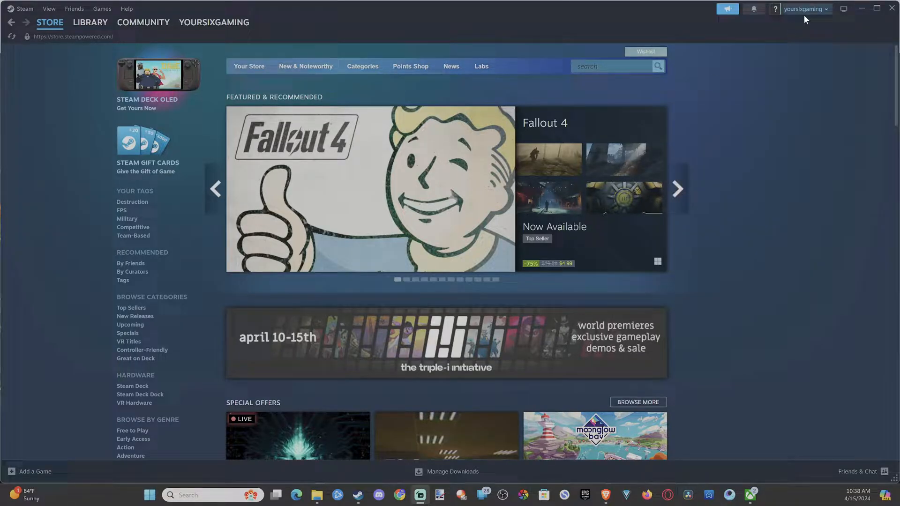
- Review the account dropdown options, then bring up the Steam client's main menu
click(811, 8)
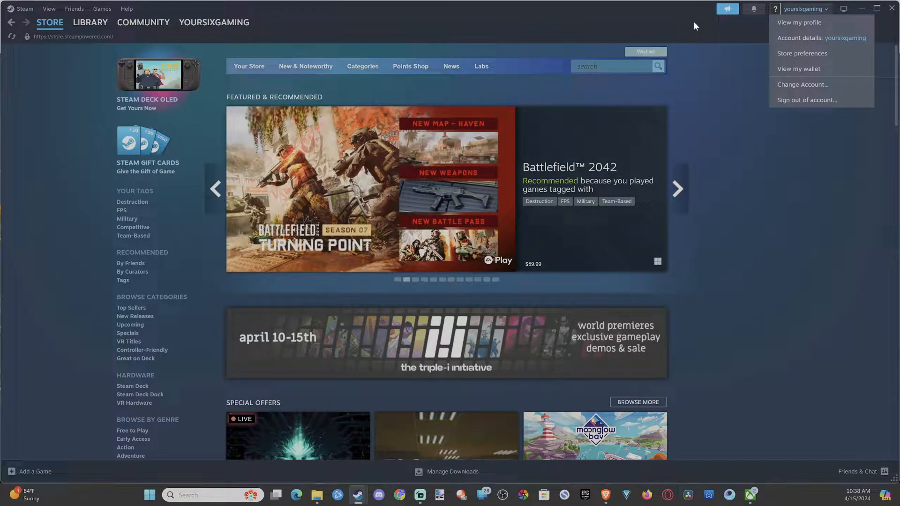
click(25, 8)
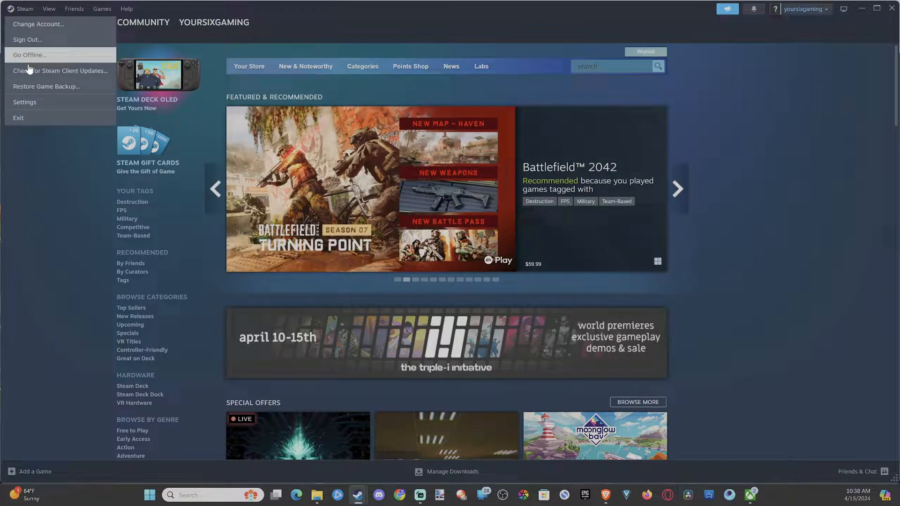
- Go to Edit Profile and show the General section with the profile name field
click(24, 101)
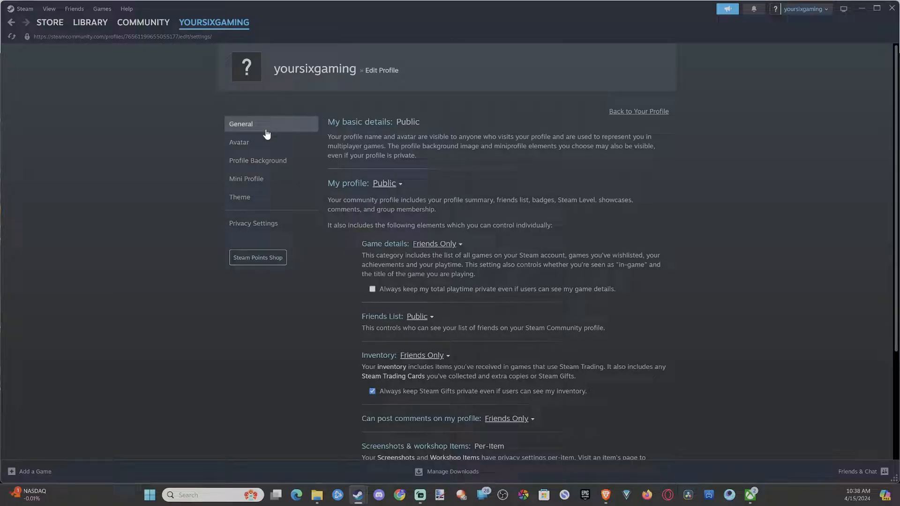
click(240, 123)
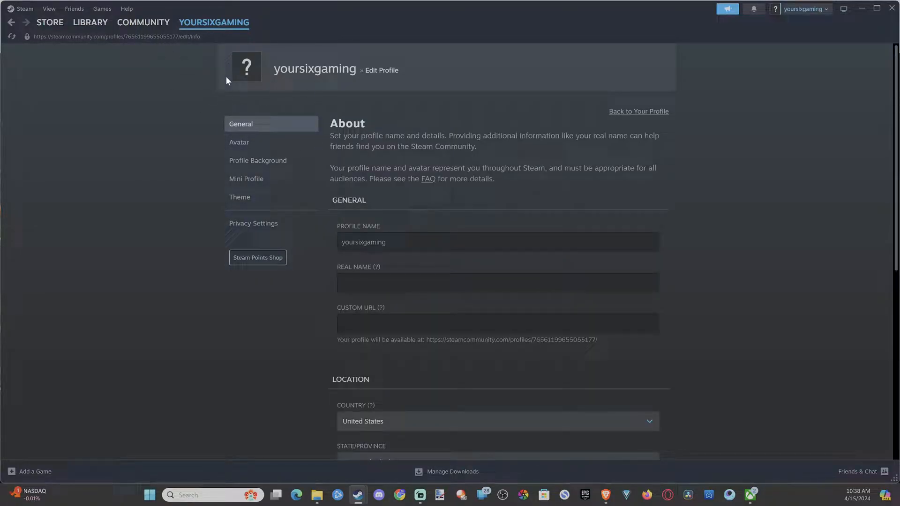
mouse_move(414, 112)
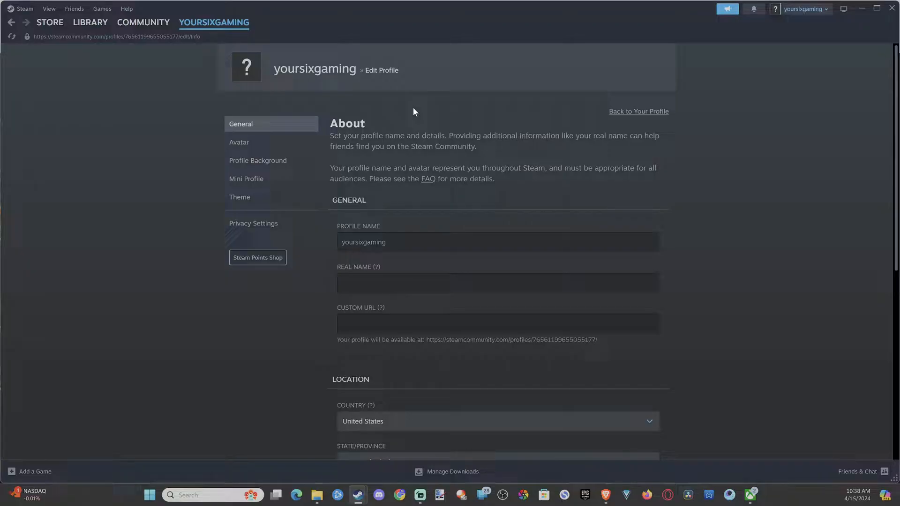
- Change the Profile Name field from 'yoursixgaming' to 'YourSixGaming' and save it
double_click(363, 242)
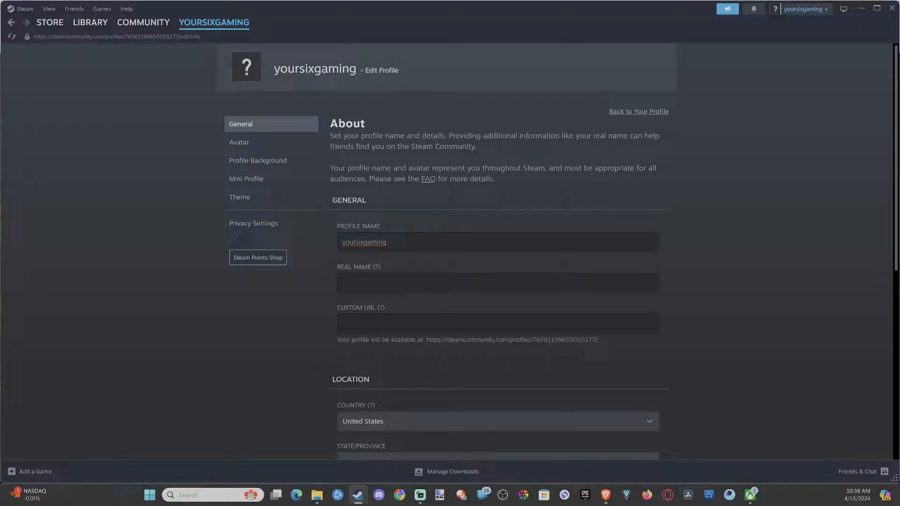
click(345, 242)
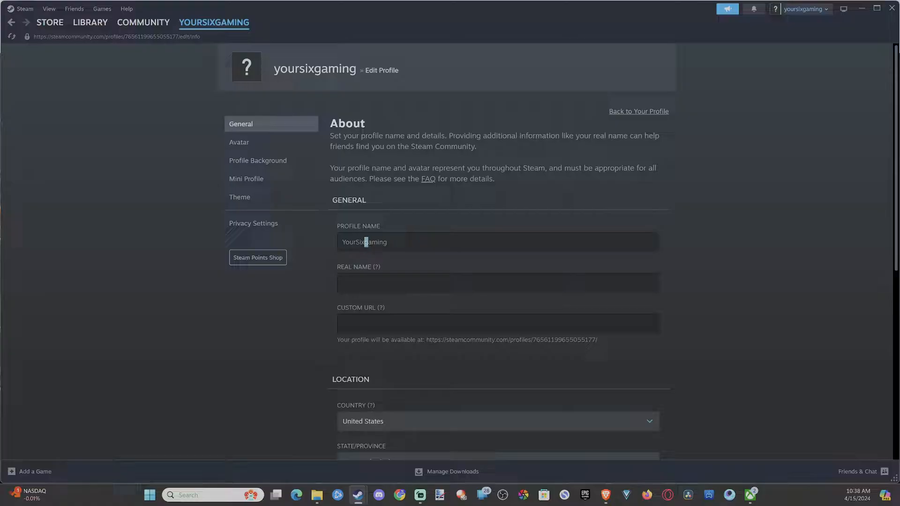
scroll(down, 3)
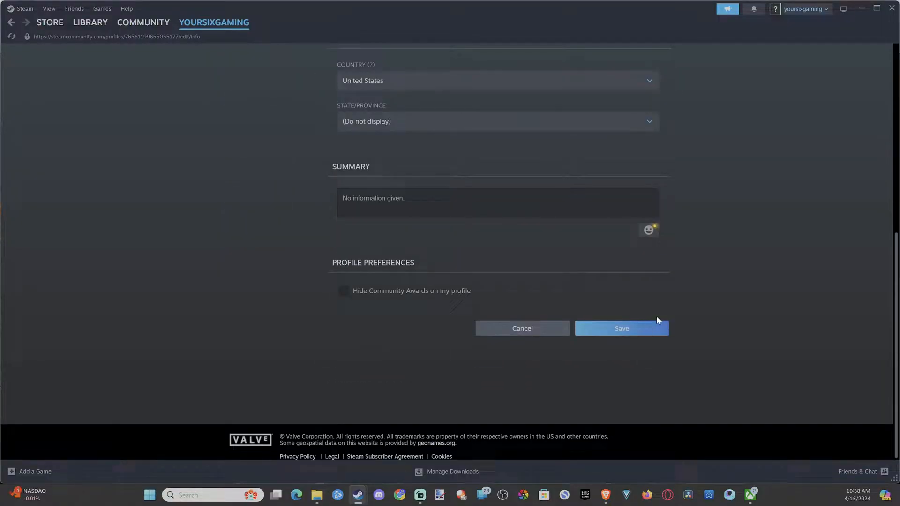
scroll(up, 3)
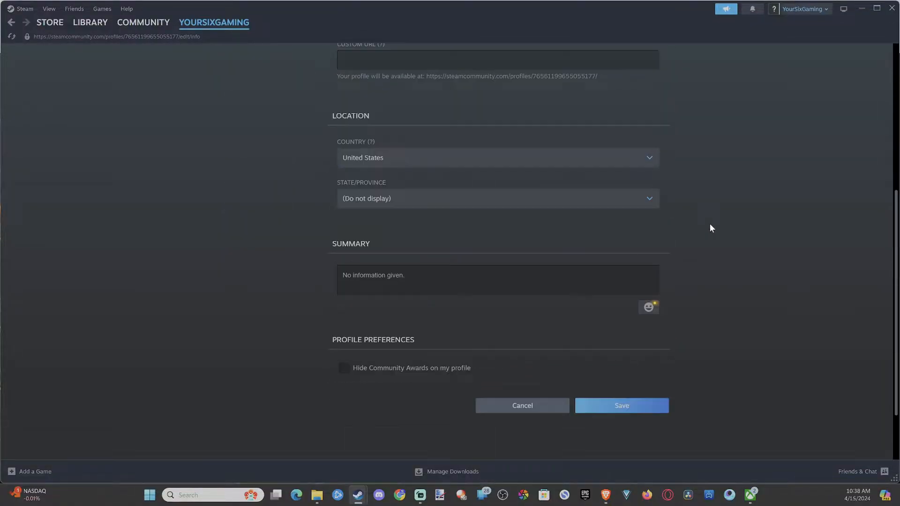
scroll(up, 3)
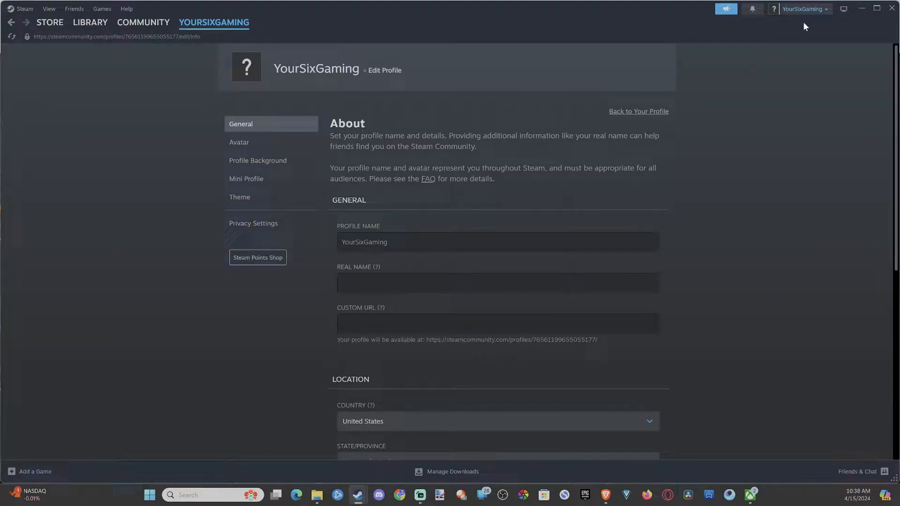
- Verify 'YourSixGaming' in the account dropdown, Friends & Chat, and the public profile
click(801, 9)
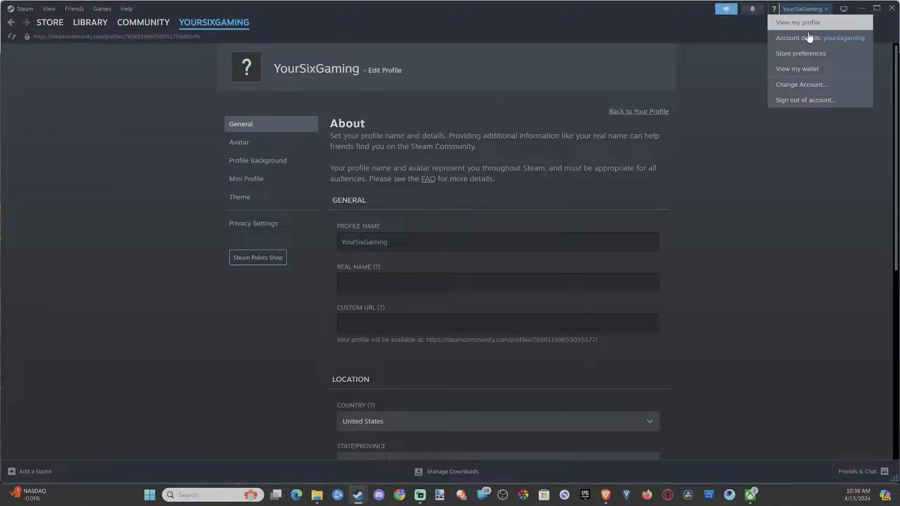
click(862, 471)
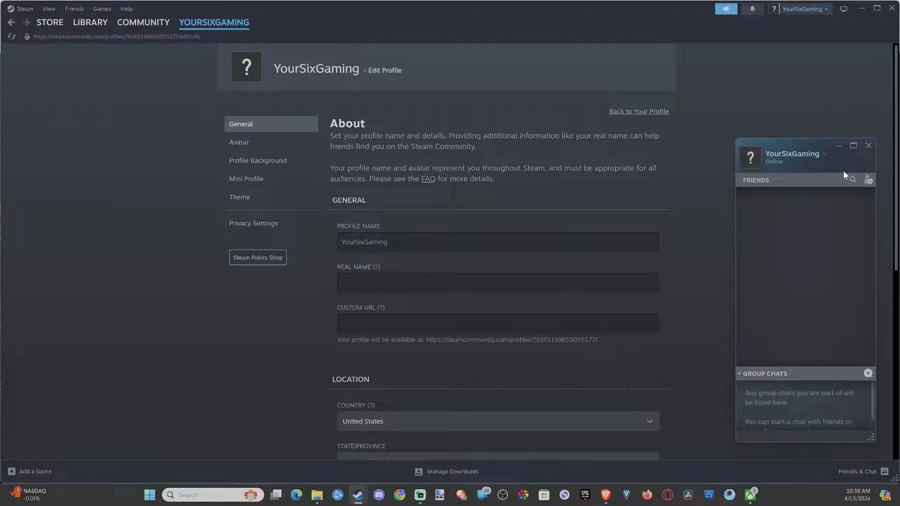
mouse_move(769, 163)
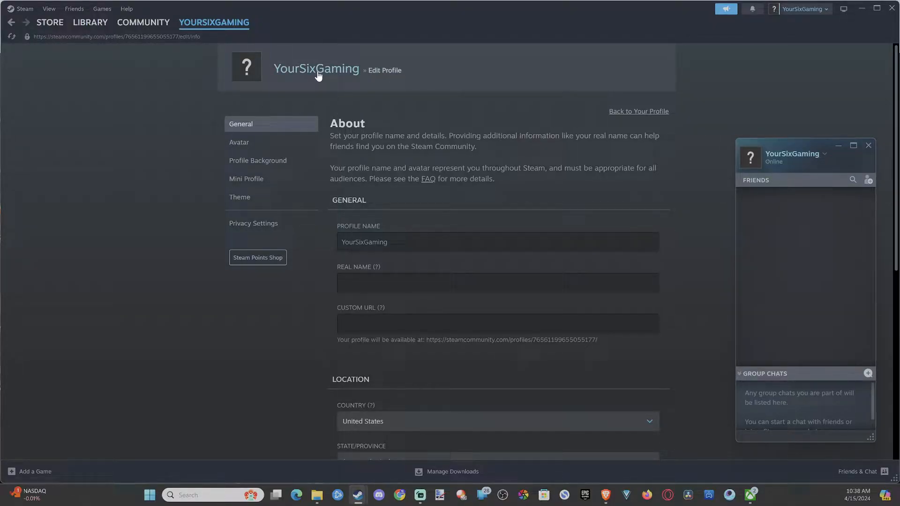
click(639, 111)
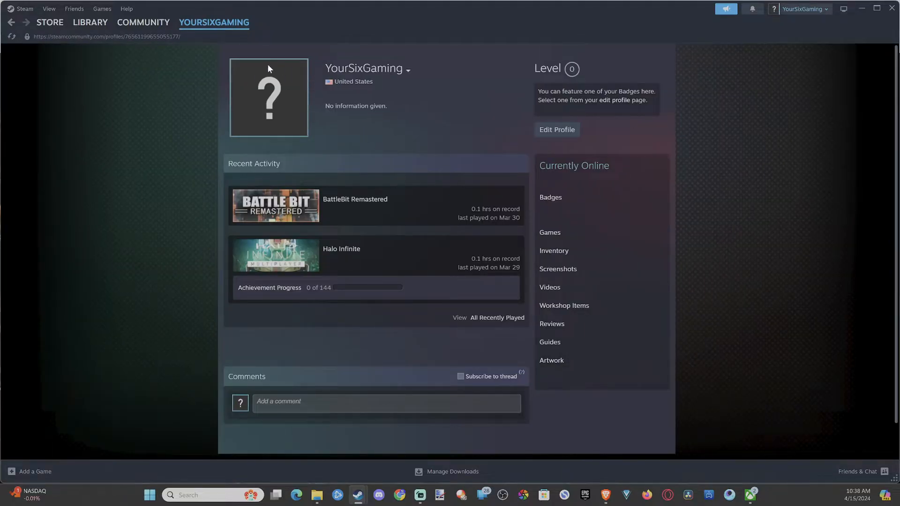
- Return to Edit Profile and bring up the State/Province list under location
click(557, 129)
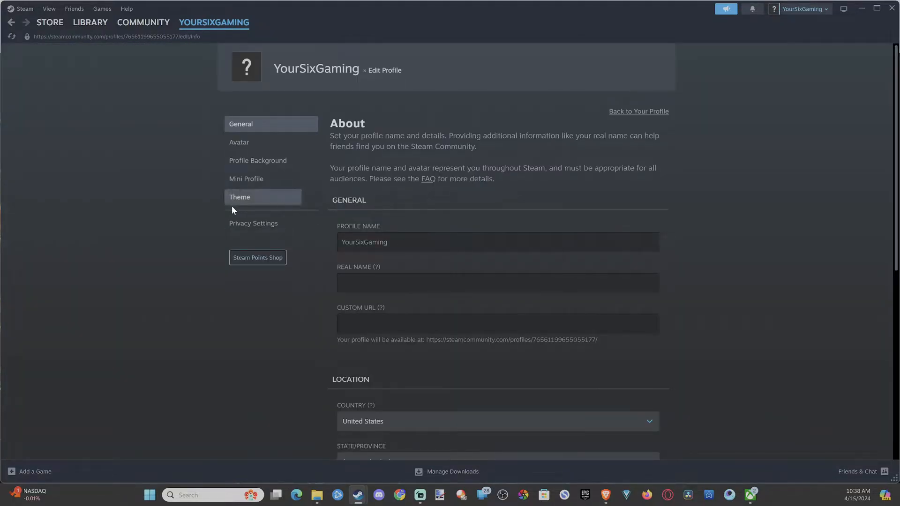
scroll(down, 3)
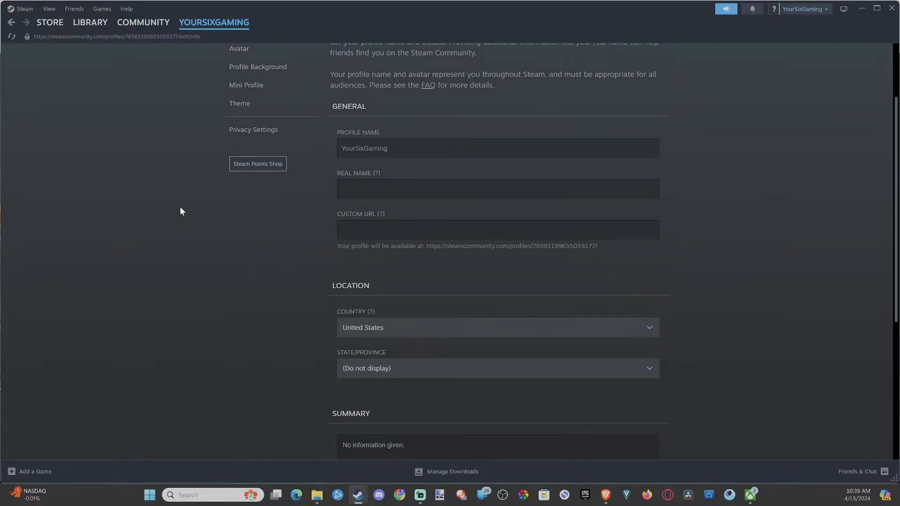
scroll(down, 3)
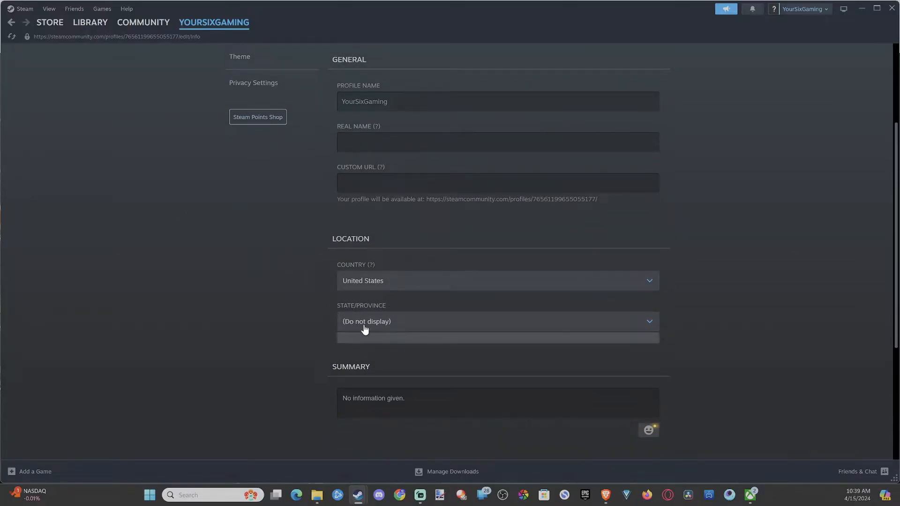
click(365, 320)
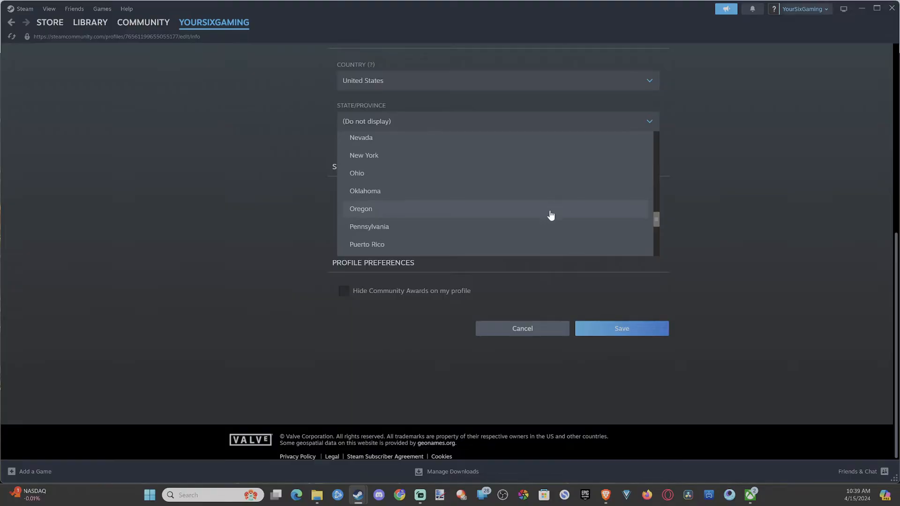
scroll(down, 3)
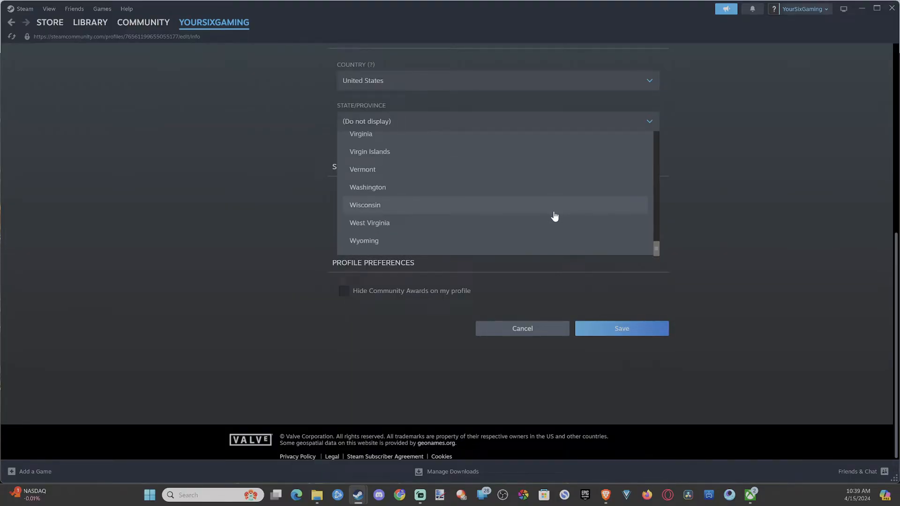